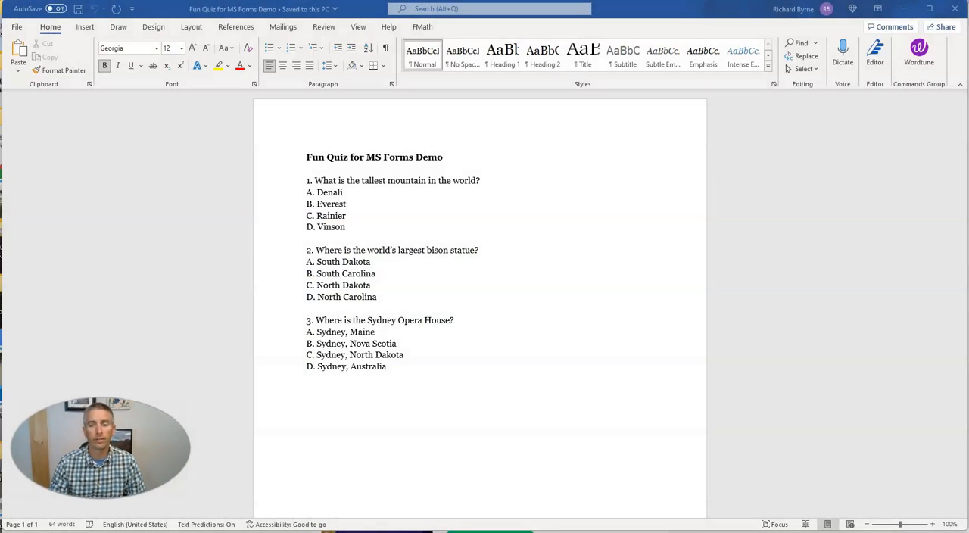
pyautogui.moveTo(329, 305)
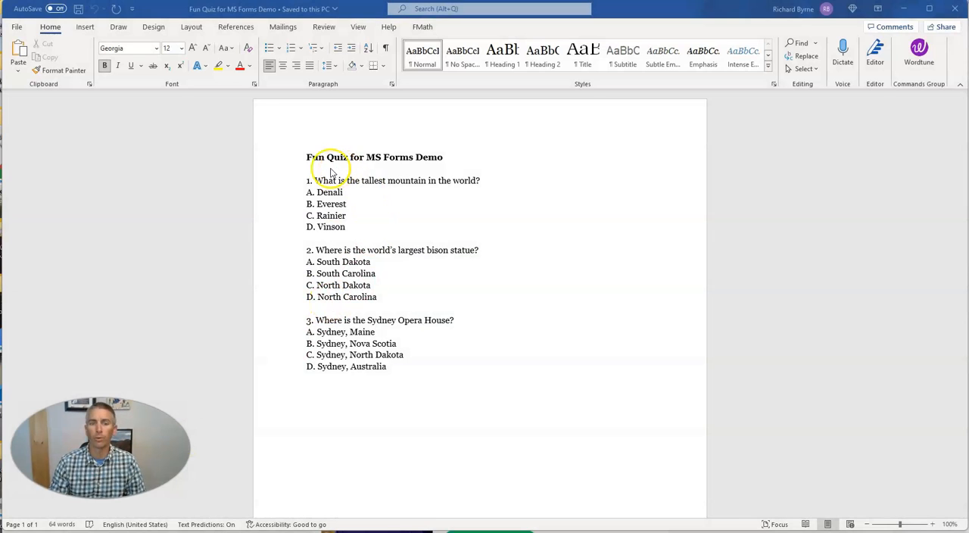
pyautogui.moveTo(399, 171)
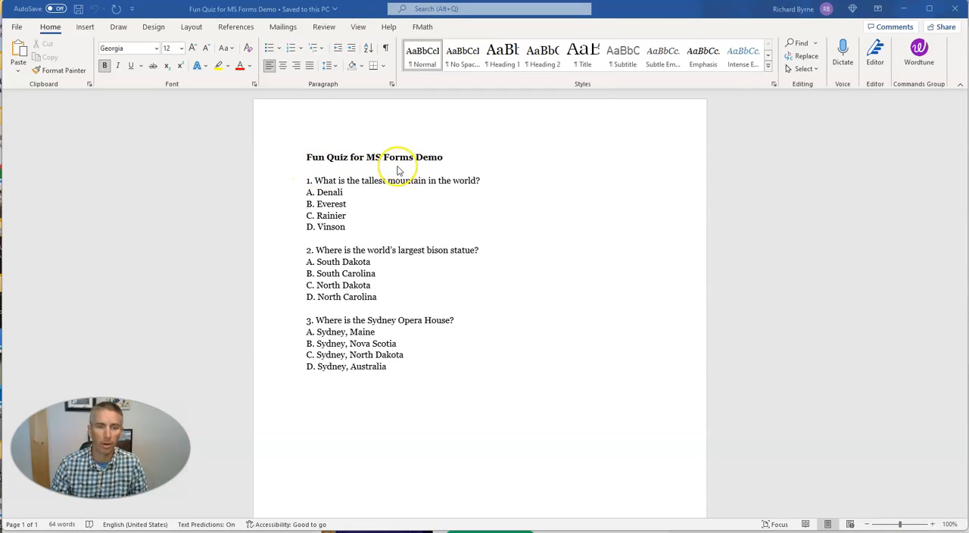
pyautogui.moveTo(316, 186)
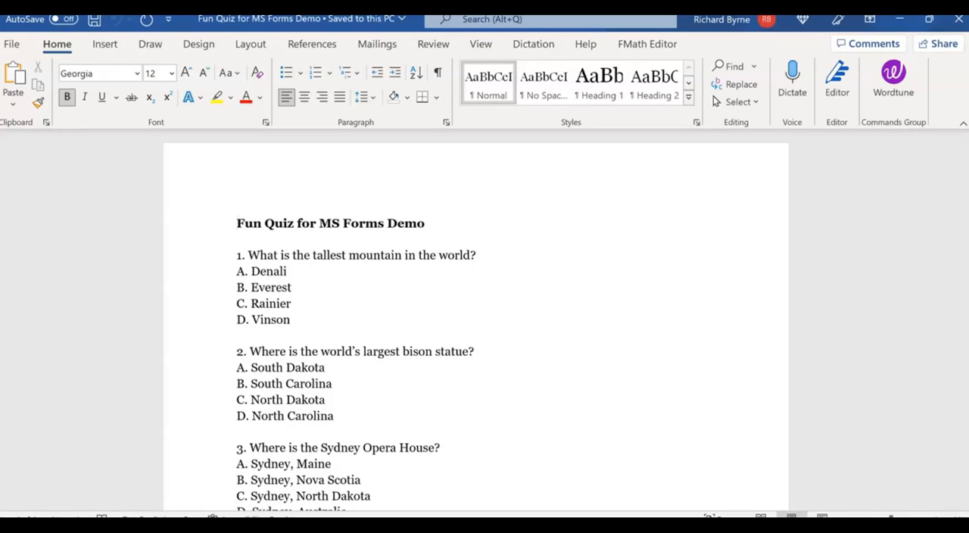
pyautogui.moveTo(363, 328)
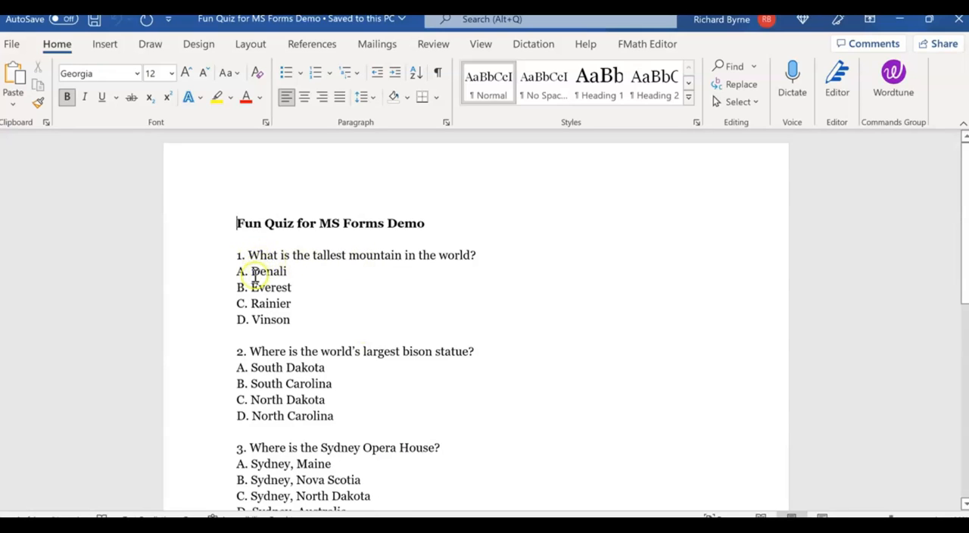
pyautogui.moveTo(273, 319)
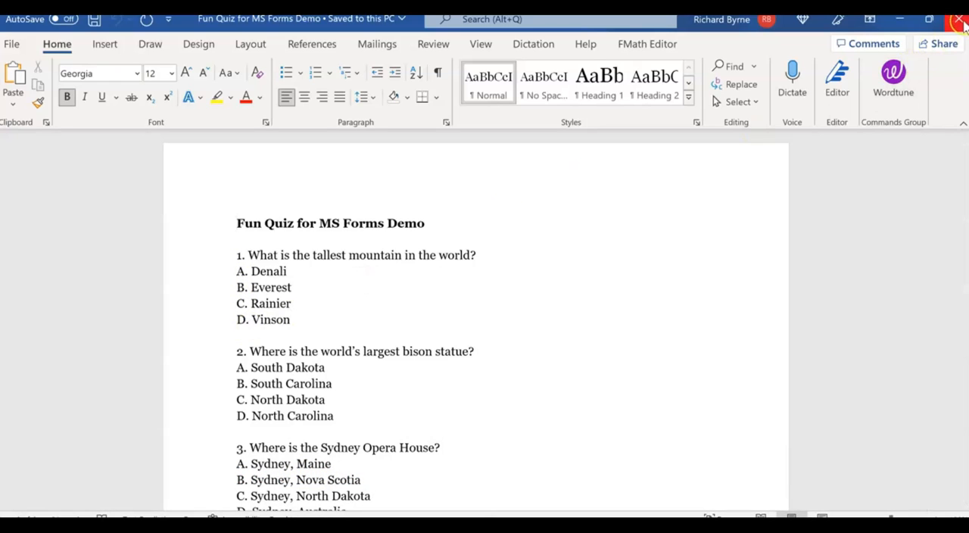
pyautogui.moveTo(958, 19)
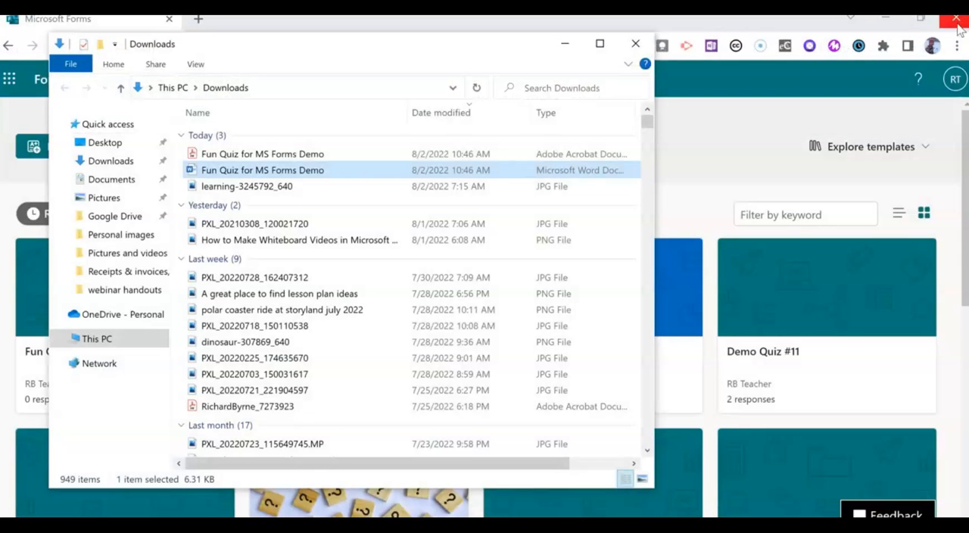
# Upload the Fun Quiz for MS Forms Demo Word file via Quick import from this device.
pyautogui.click(636, 44)
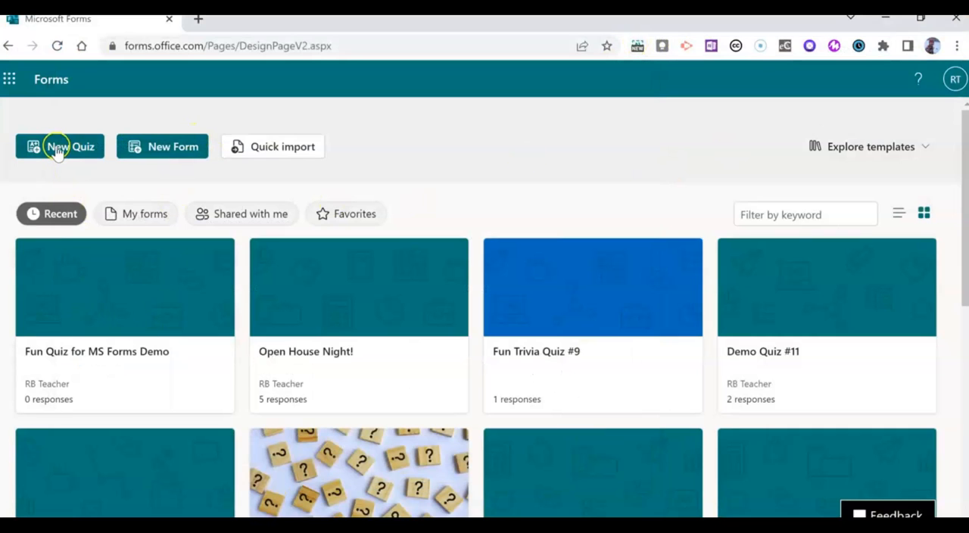
pyautogui.click(273, 146)
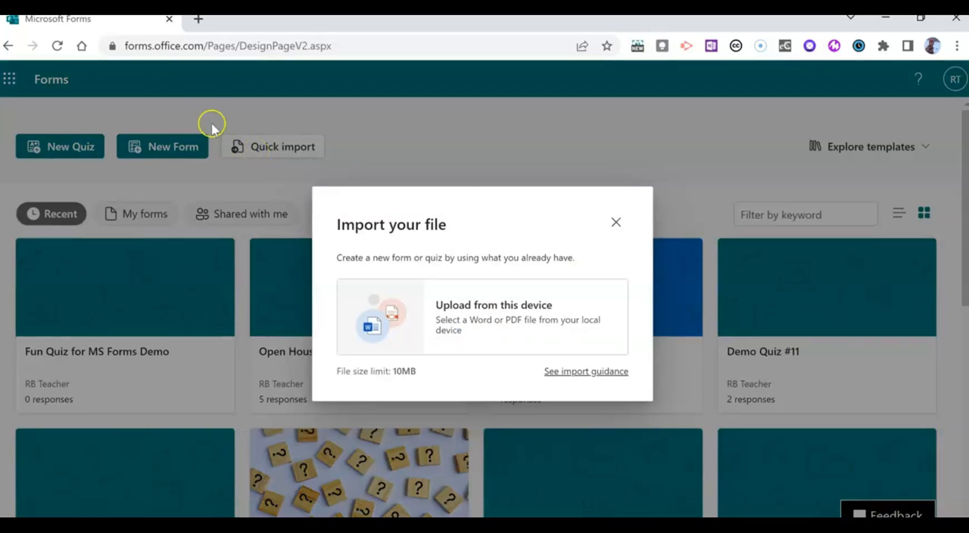
pyautogui.moveTo(167, 51)
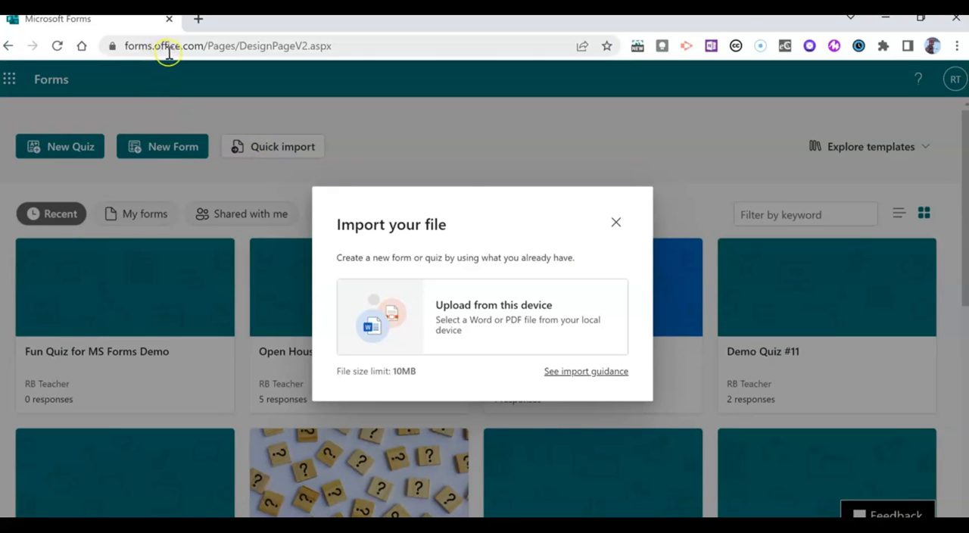
pyautogui.moveTo(263, 146)
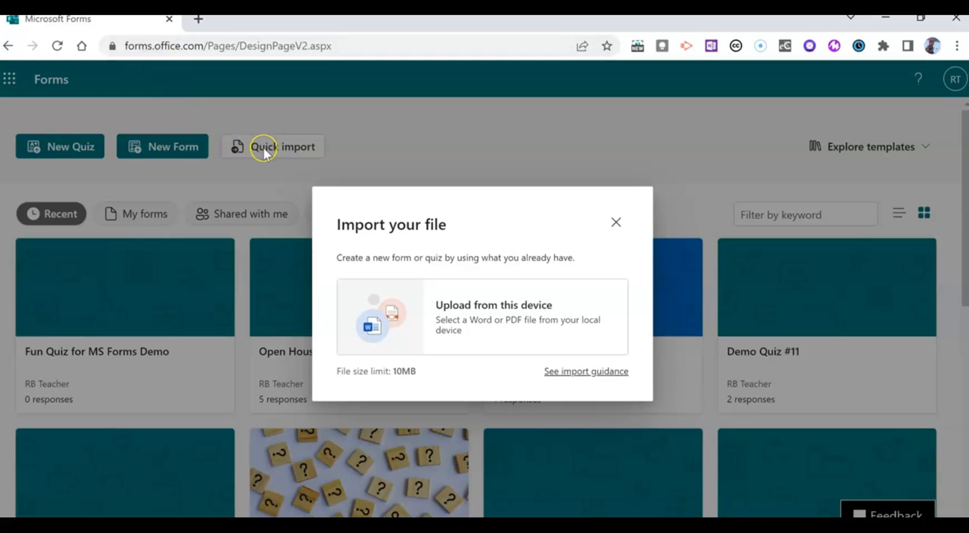
pyautogui.moveTo(507, 318)
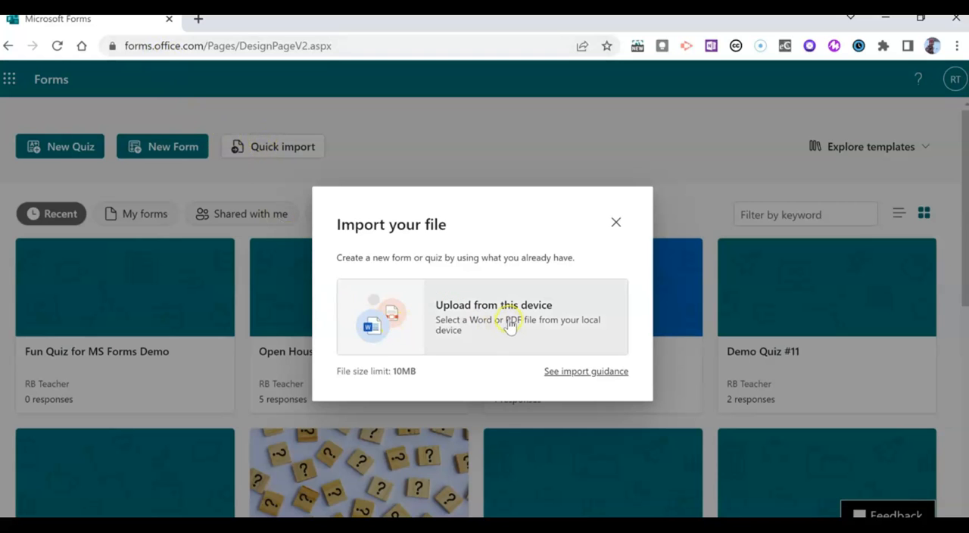
pyautogui.click(493, 317)
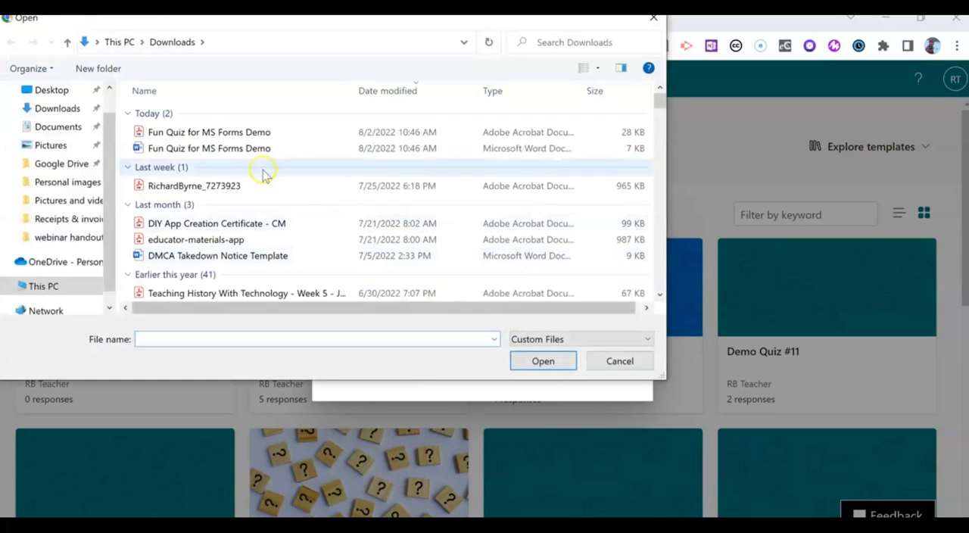
pyautogui.click(209, 148)
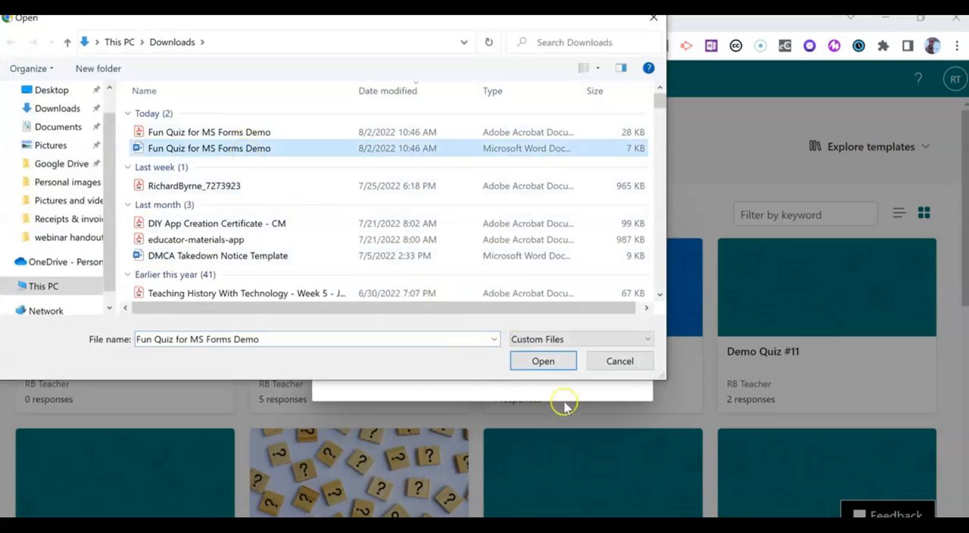
pyautogui.click(542, 360)
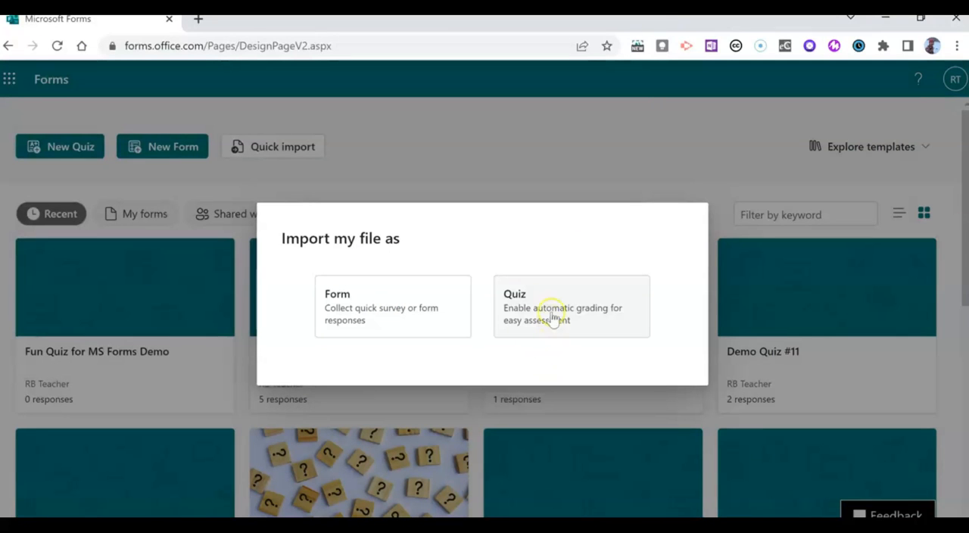
pyautogui.moveTo(551, 313)
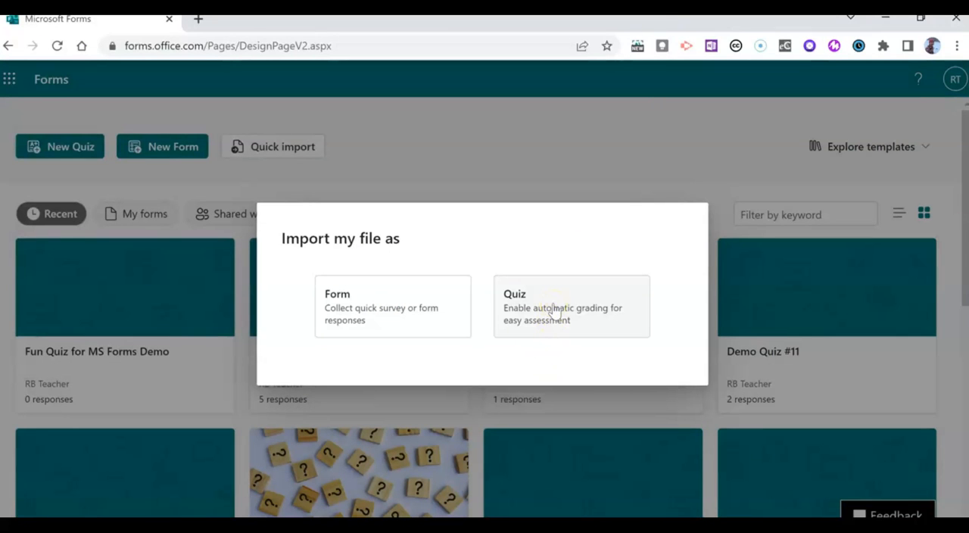
# Import it as an auto-graded Quiz and start reviewing the converted questions.
pyautogui.click(571, 307)
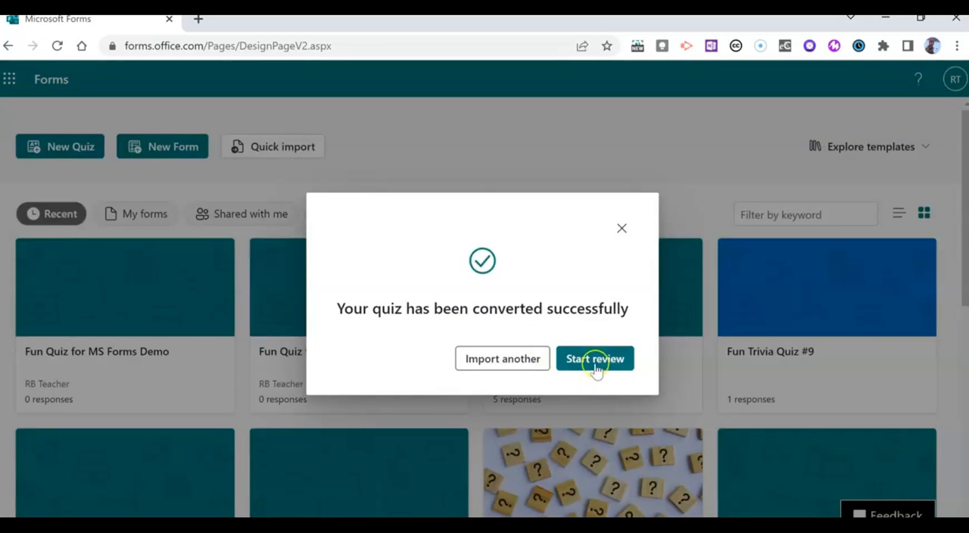
pyautogui.click(595, 358)
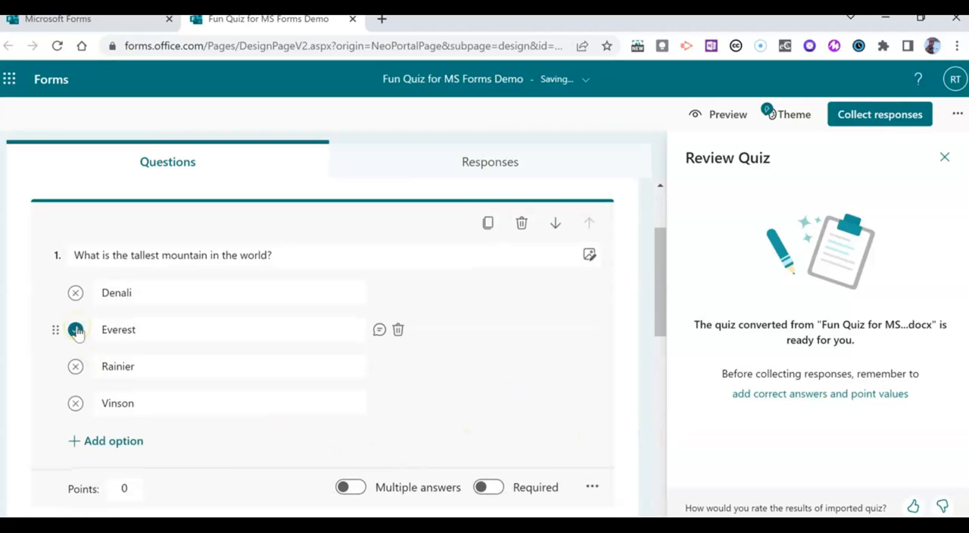
# Mark Everest, North Dakota and Sydney, Australia correct at 10 points, with the Sydney question required.
pyautogui.click(75, 330)
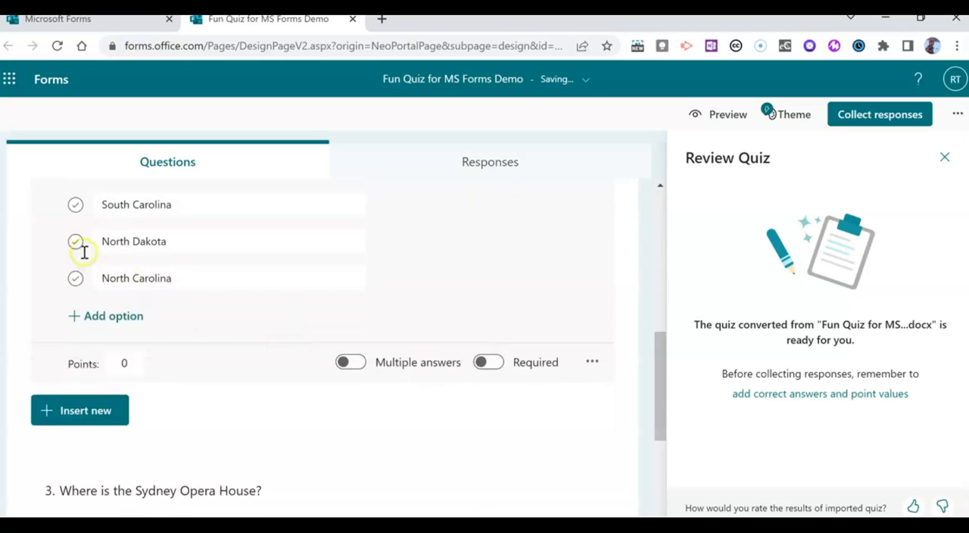
pyautogui.click(75, 241)
pyautogui.write('10')
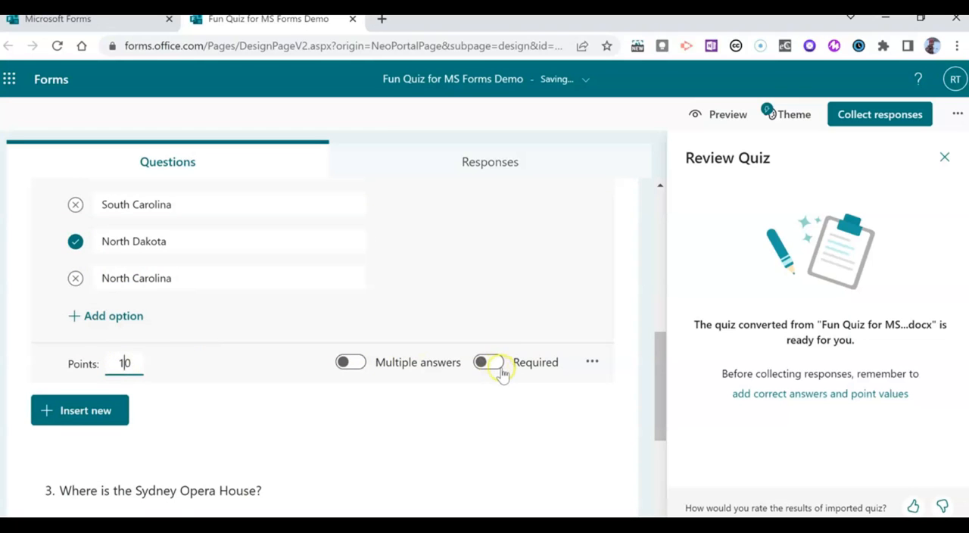
pyautogui.scroll(-3)
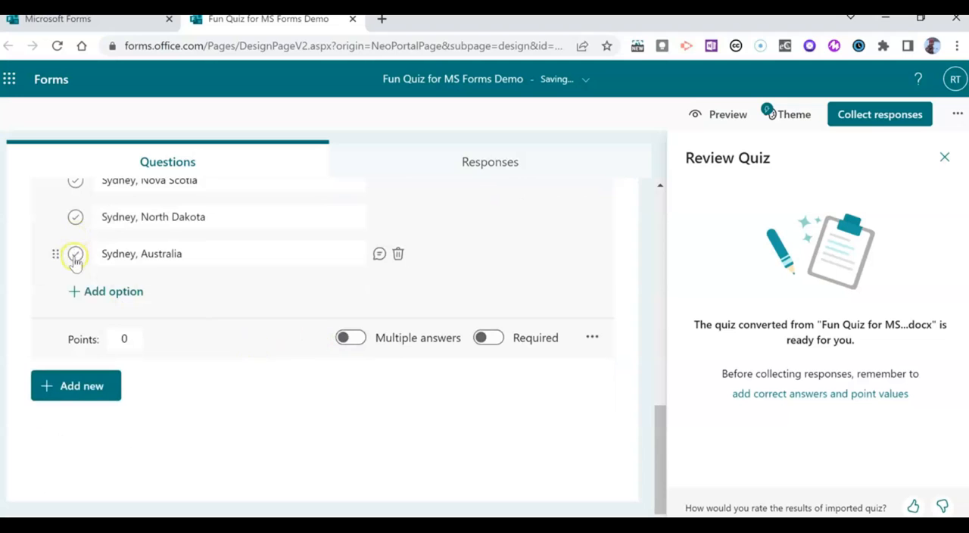
pyautogui.click(75, 254)
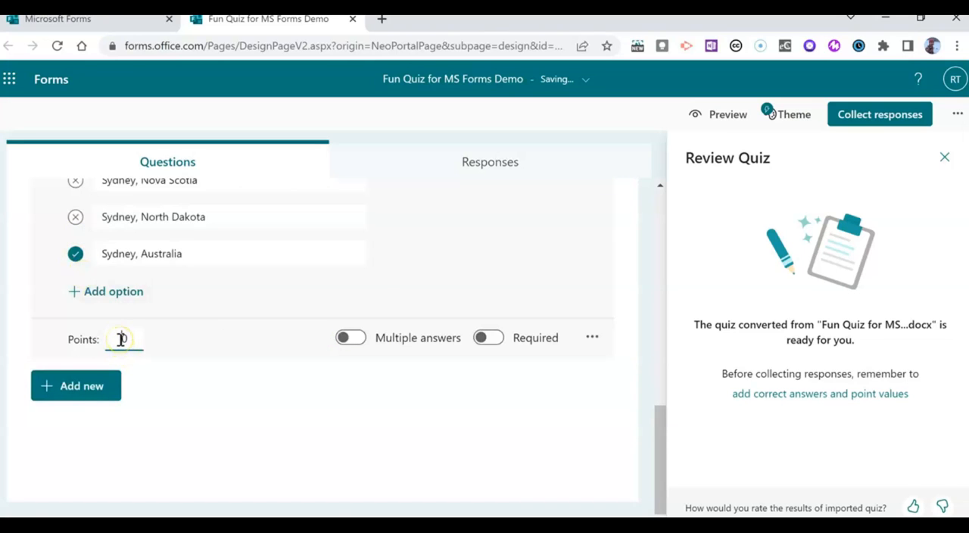
pyautogui.write('10')
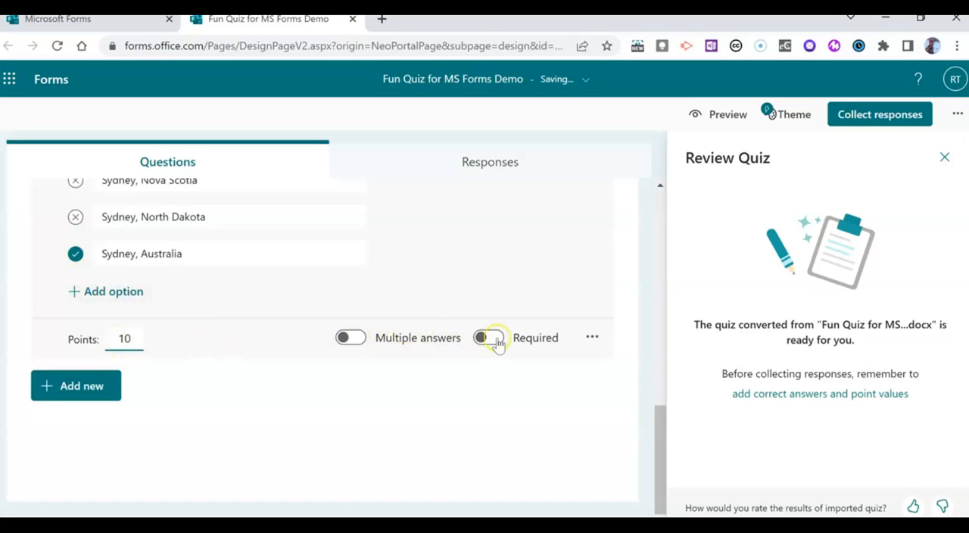
pyautogui.click(488, 338)
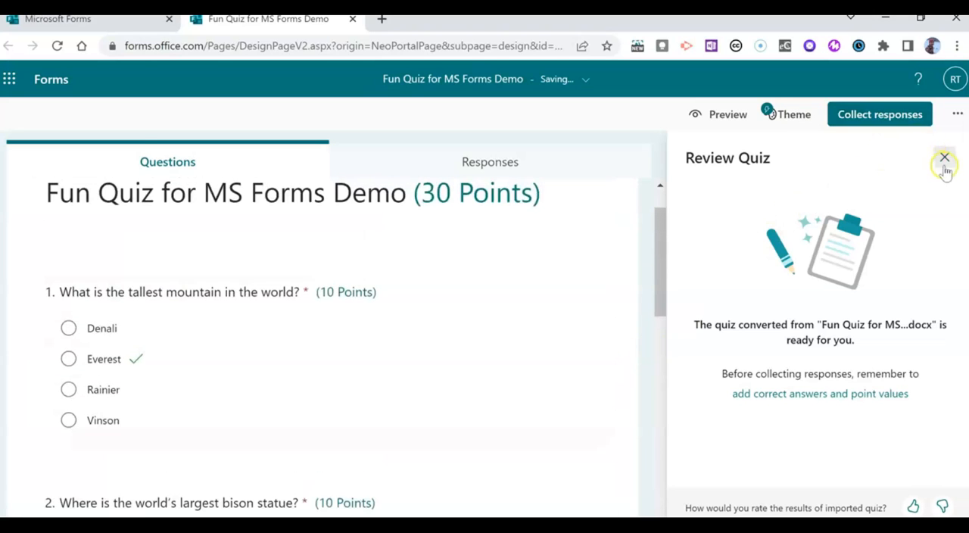
# Close the review pane and get the quiz's response link from Collect responses.
pyautogui.click(945, 158)
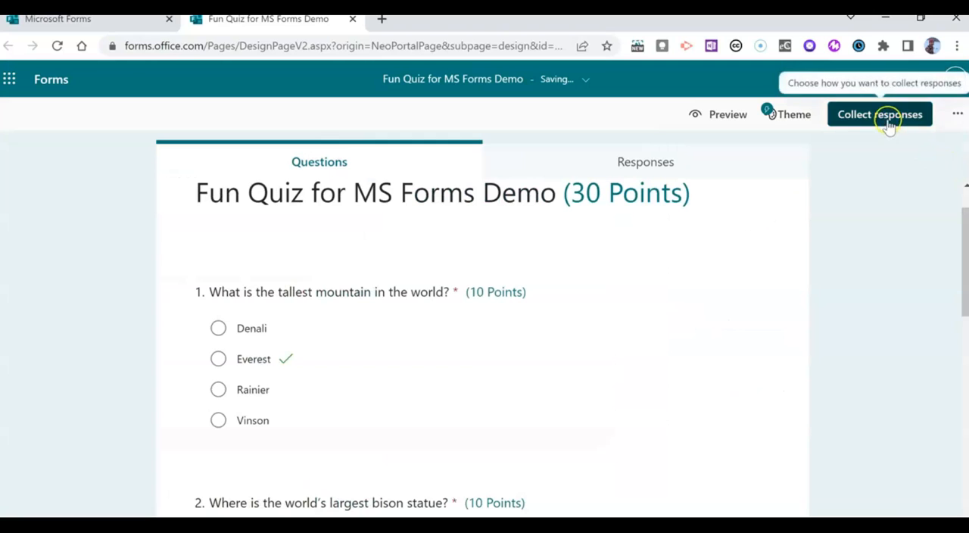
pyautogui.scroll(-3)
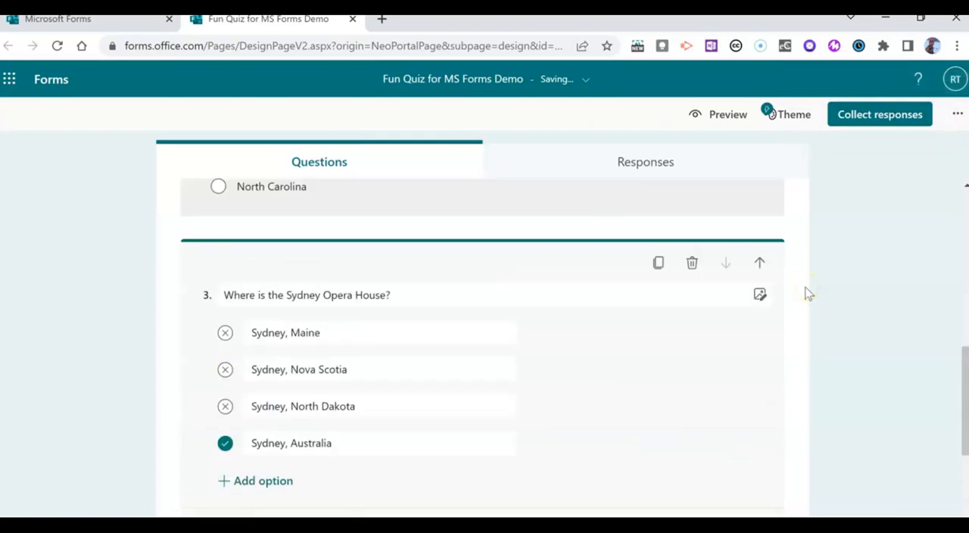
pyautogui.click(880, 114)
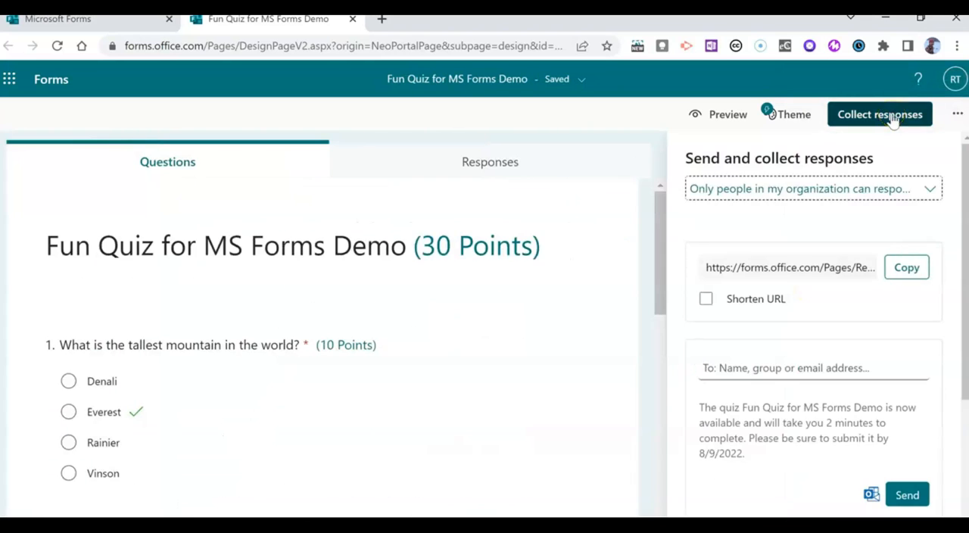
pyautogui.click(907, 267)
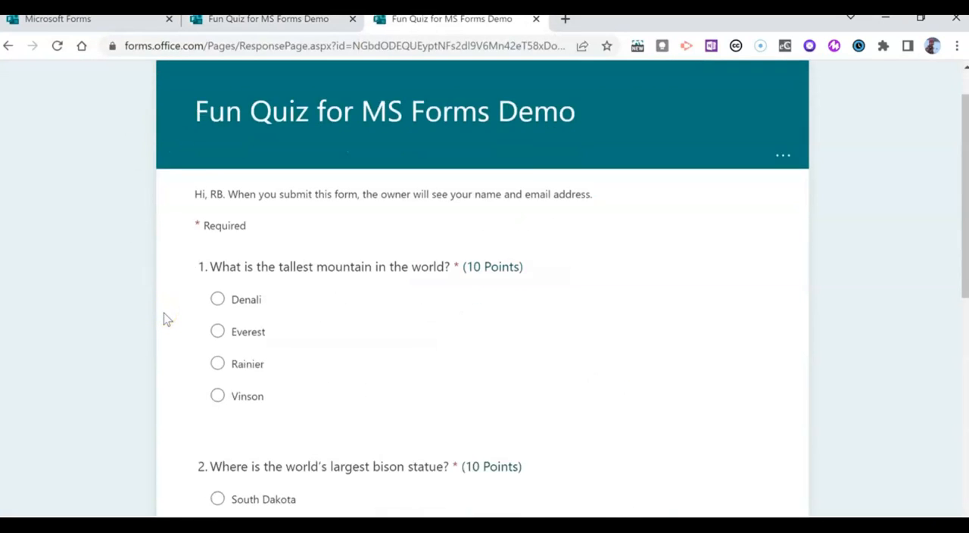
# Answer Everest and North Dakota, submit the test response and return to the editor tab.
pyautogui.scroll(-3)
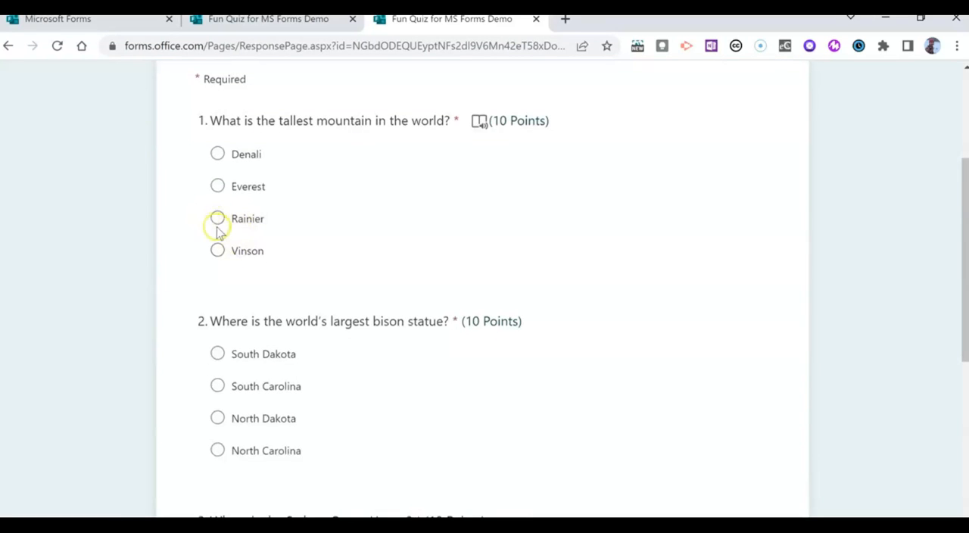
pyautogui.click(217, 186)
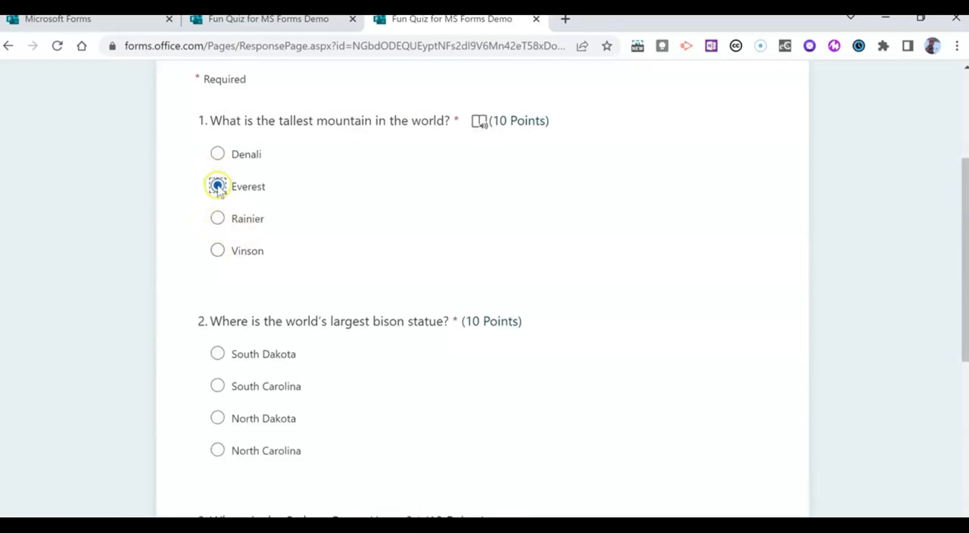
pyautogui.click(218, 326)
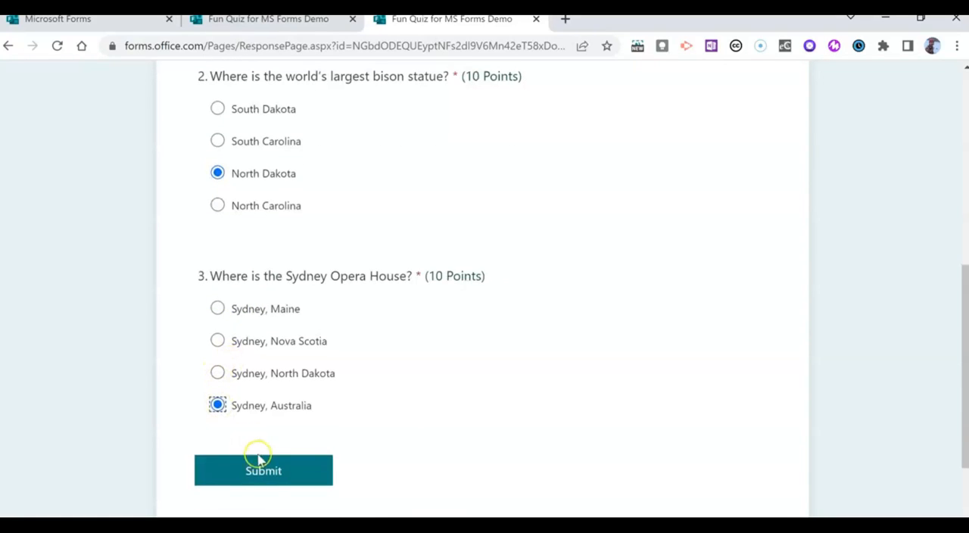
pyautogui.click(263, 470)
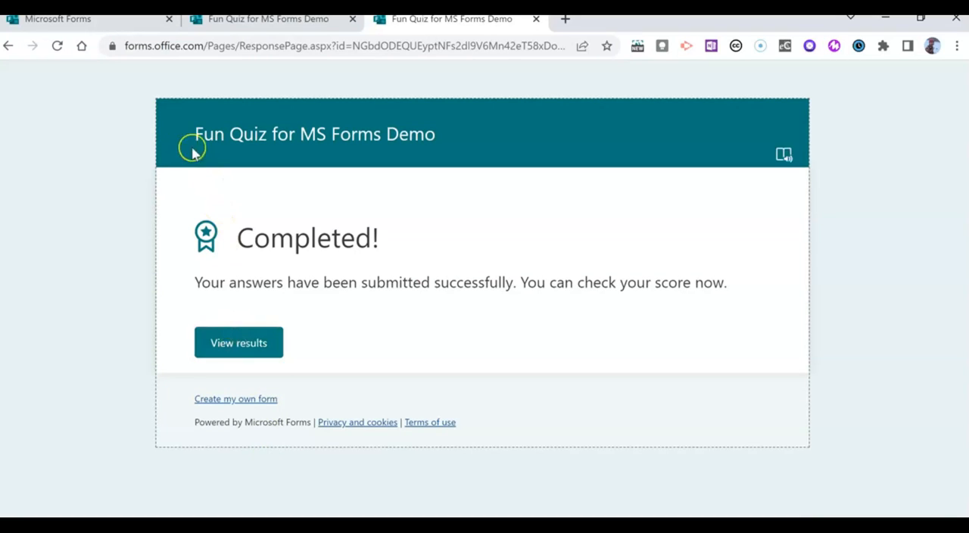
pyautogui.click(268, 18)
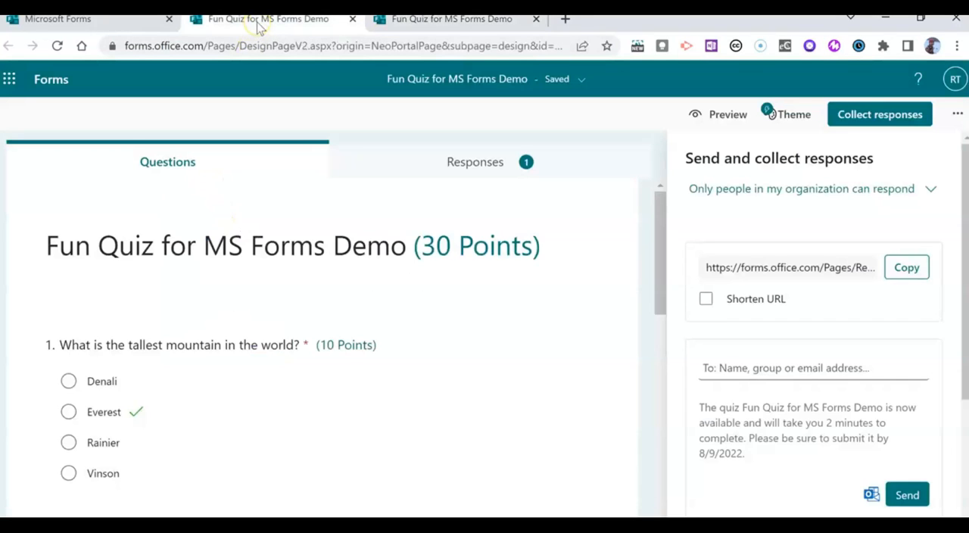